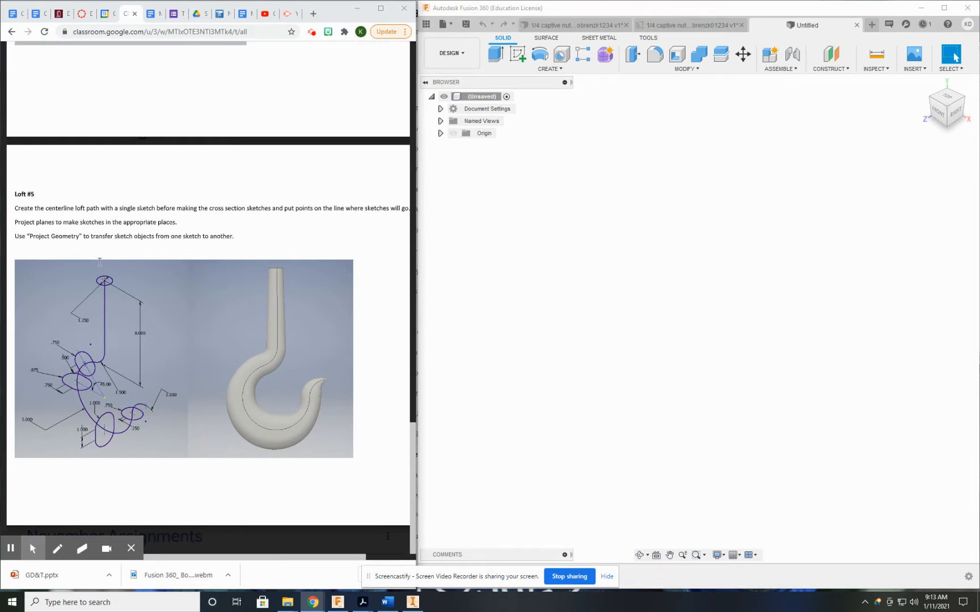
pyautogui.moveTo(106, 281)
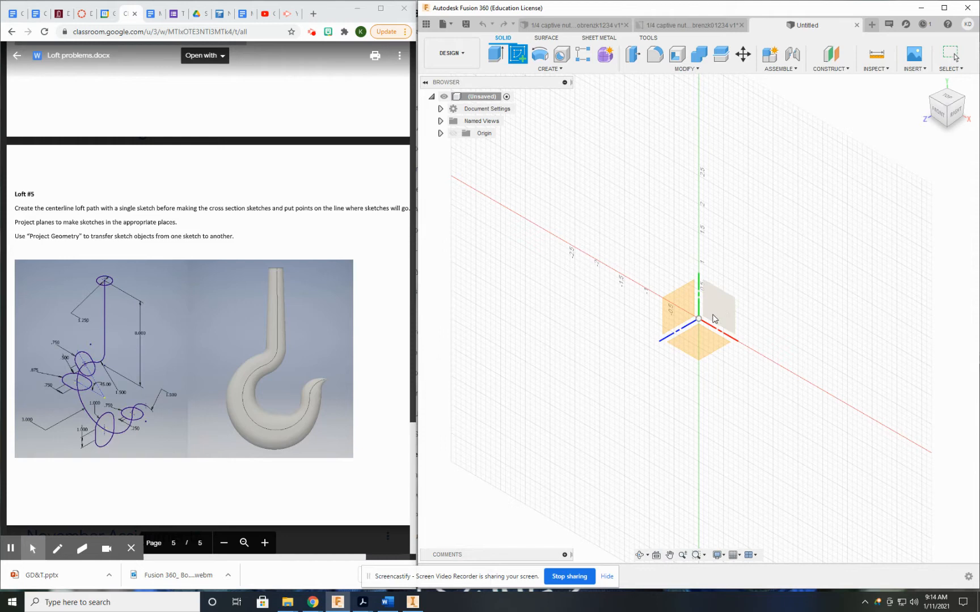
# Start a sketch on the front plane and draw the vertical shank line with tangent hook arcs.
pyautogui.click(945, 107)
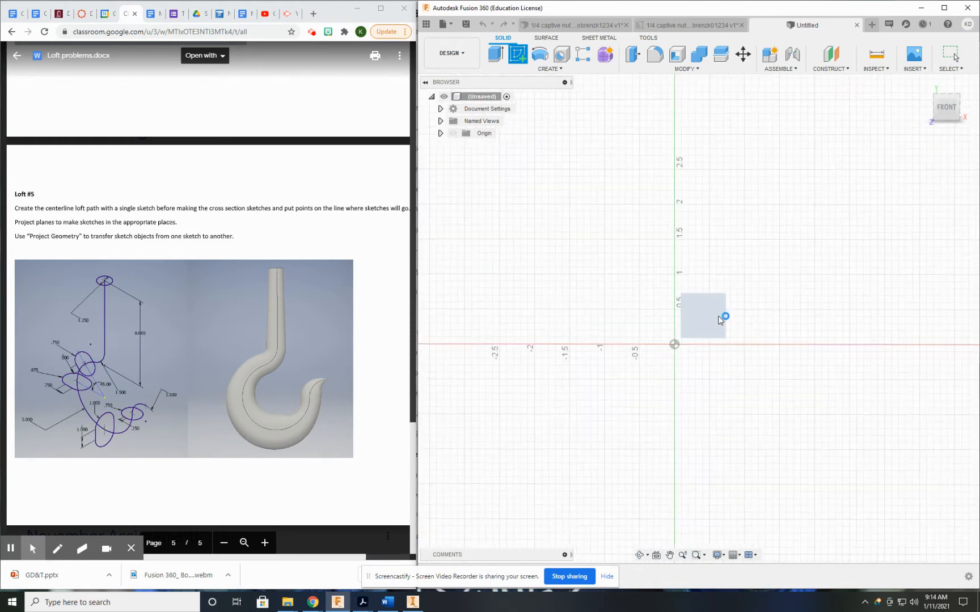
pyautogui.click(702, 315)
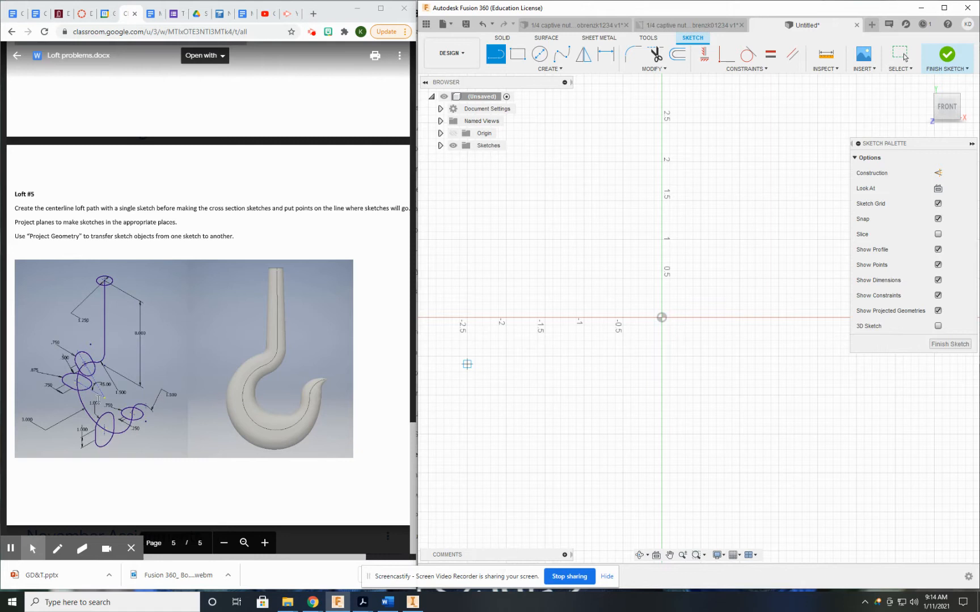
pyautogui.moveTo(566, 300)
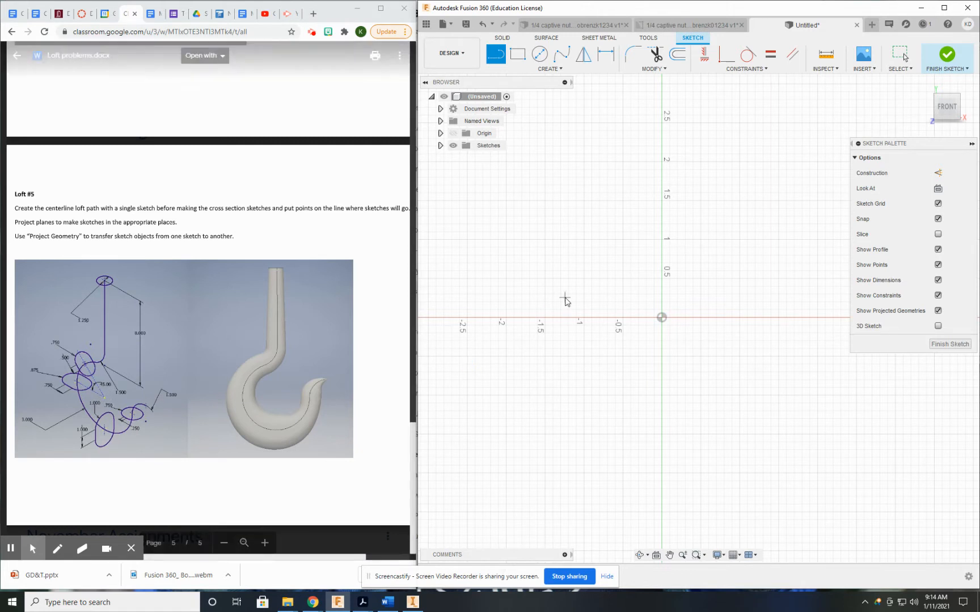
pyautogui.click(549, 69)
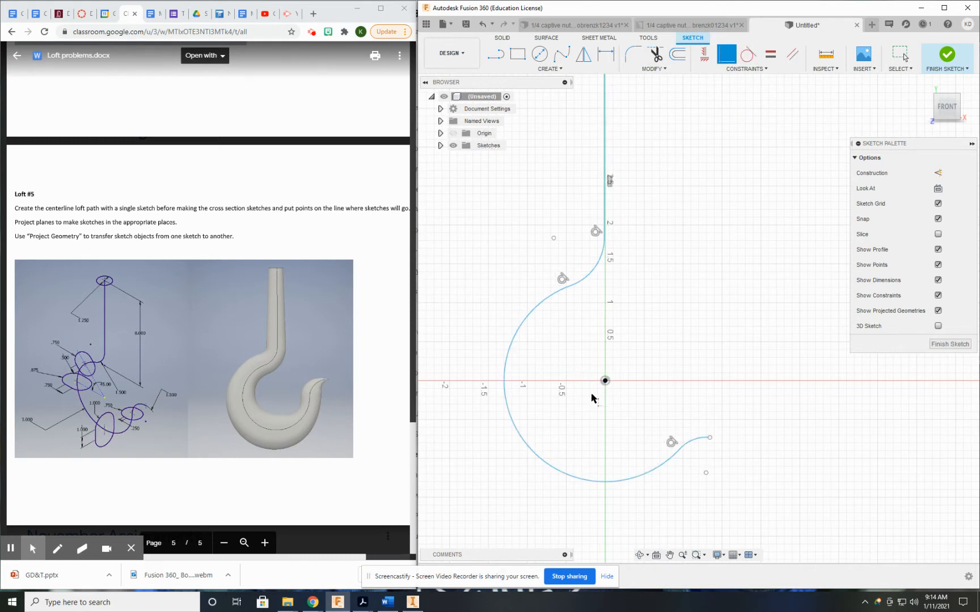
pyautogui.moveTo(650, 436)
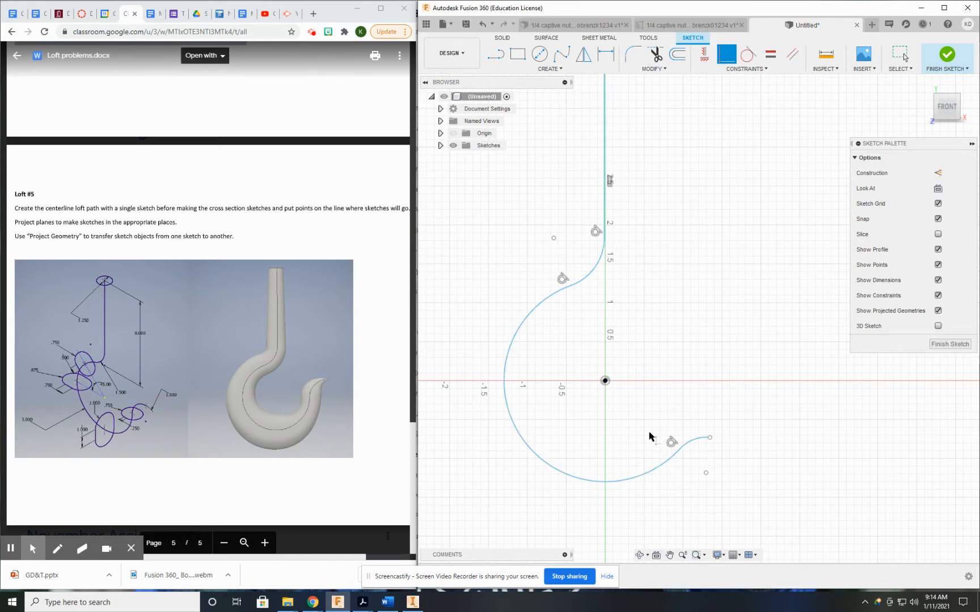
# Drag the tip arc endpoints so the large arc centres on the origin and the tip curls back up.
pyautogui.click(693, 443)
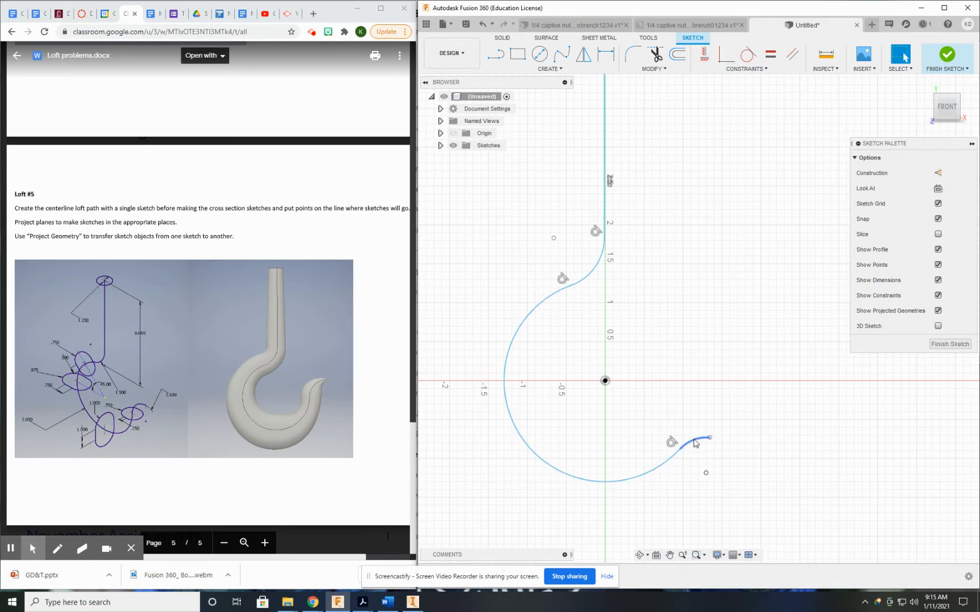
pyautogui.moveTo(709, 438); pyautogui.dragTo(703, 417)
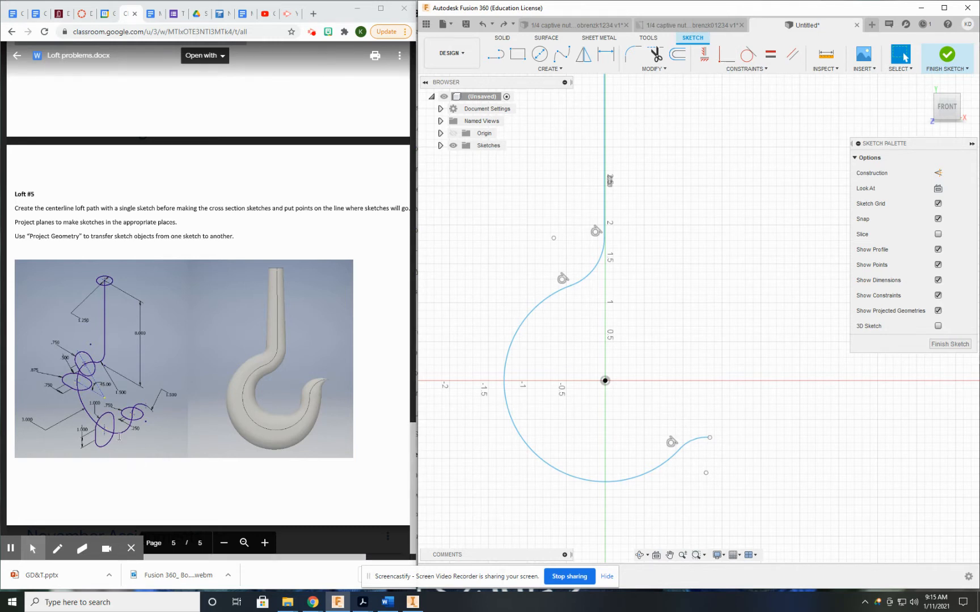
pyautogui.moveTo(616, 255)
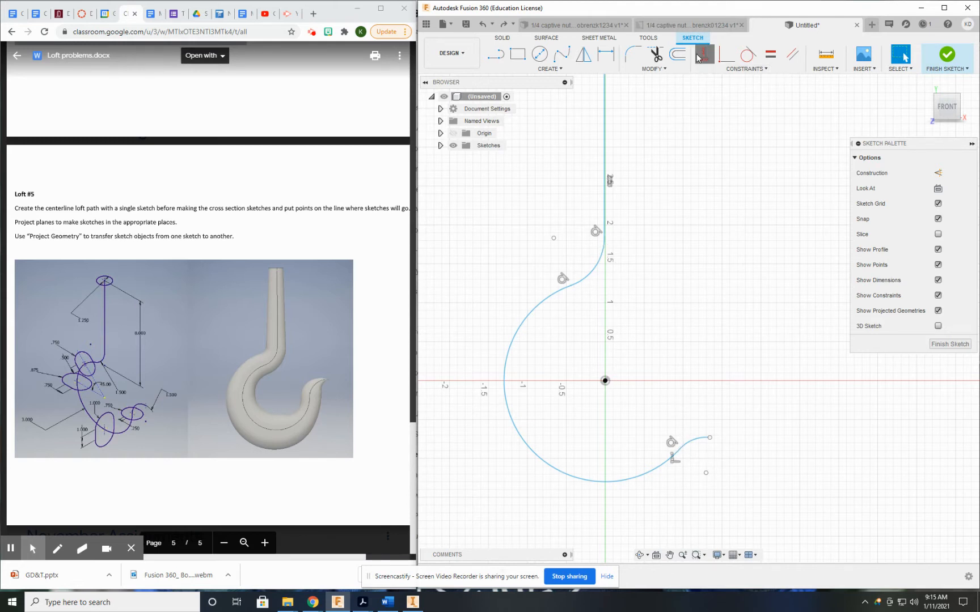
pyautogui.moveTo(708, 438); pyautogui.dragTo(697, 413)
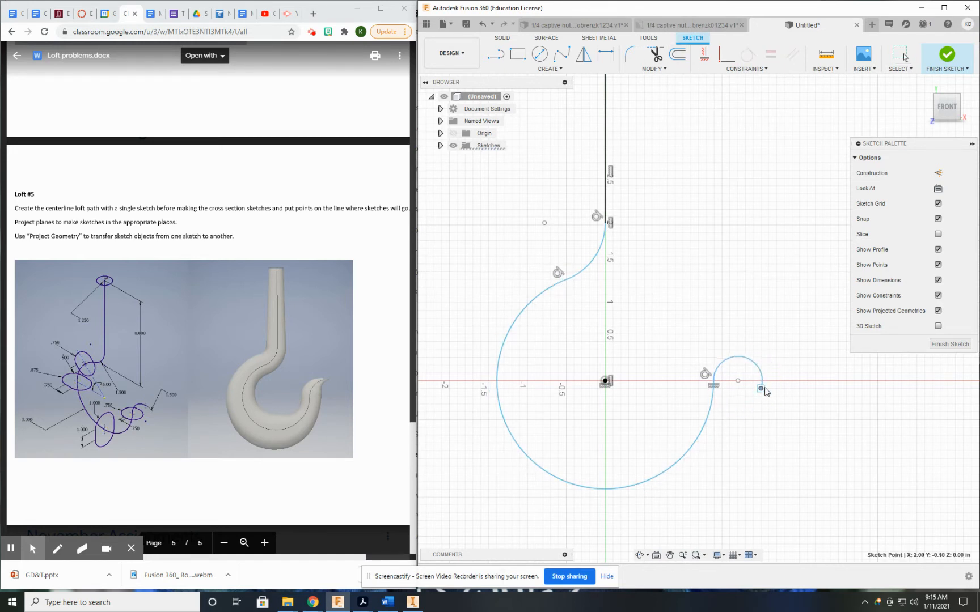
pyautogui.moveTo(758, 388); pyautogui.dragTo(737, 357)
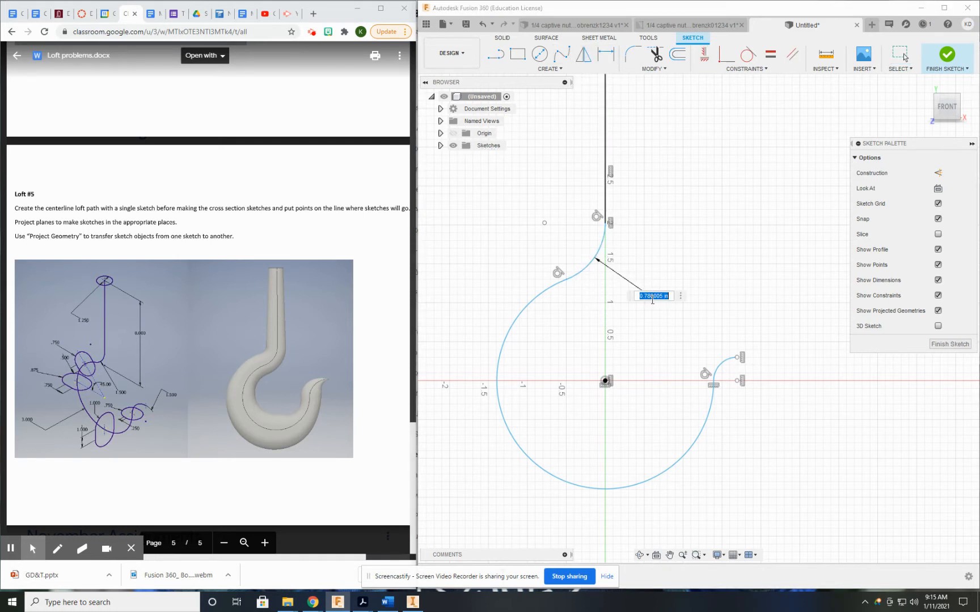
# Dimension the upper arc to radius 1.50 and edit the large arc's radius to 3.00.
pyautogui.write('1.50')
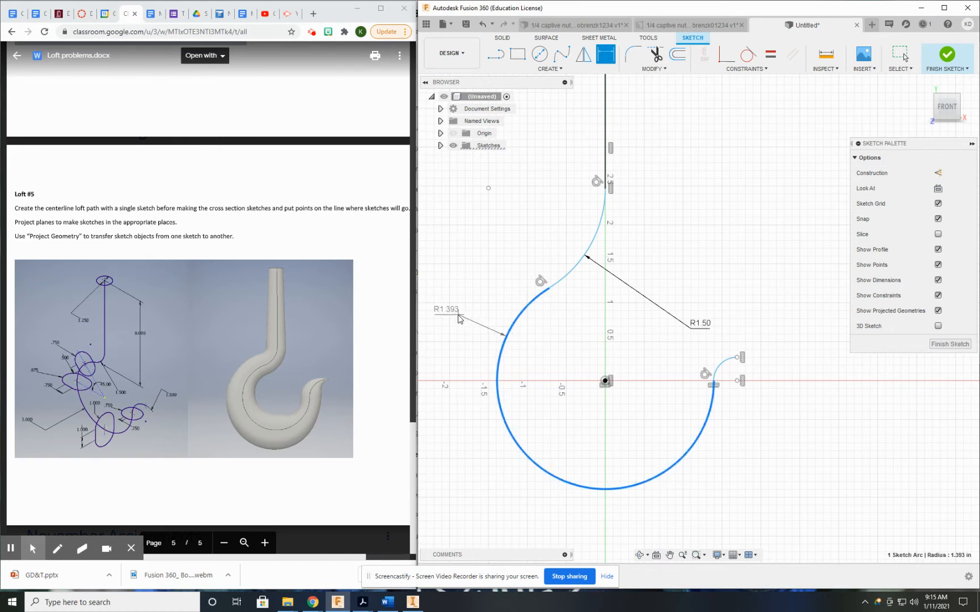
pyautogui.doubleClick(445, 309)
pyautogui.write('R3.00')
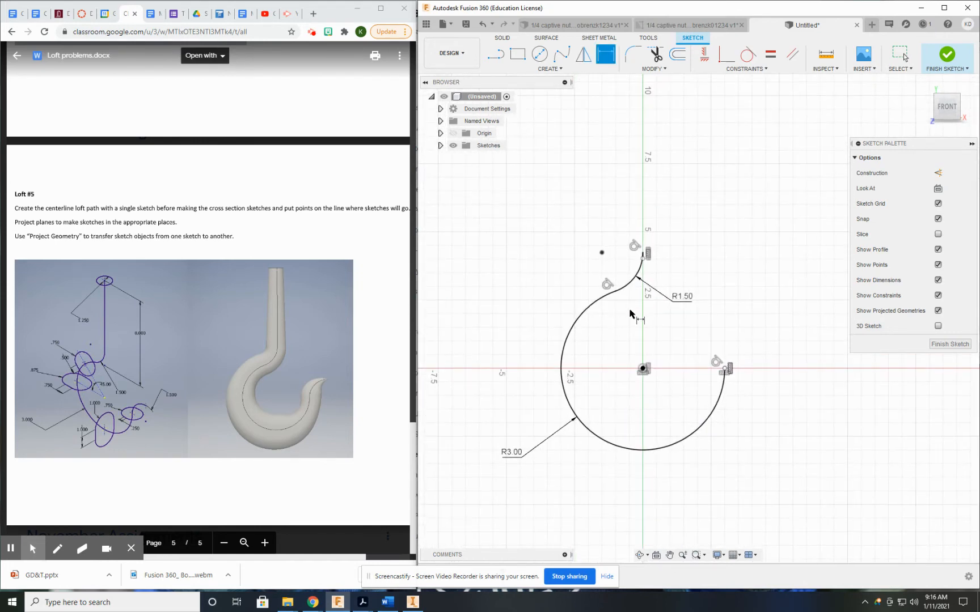
pyautogui.moveTo(653, 394)
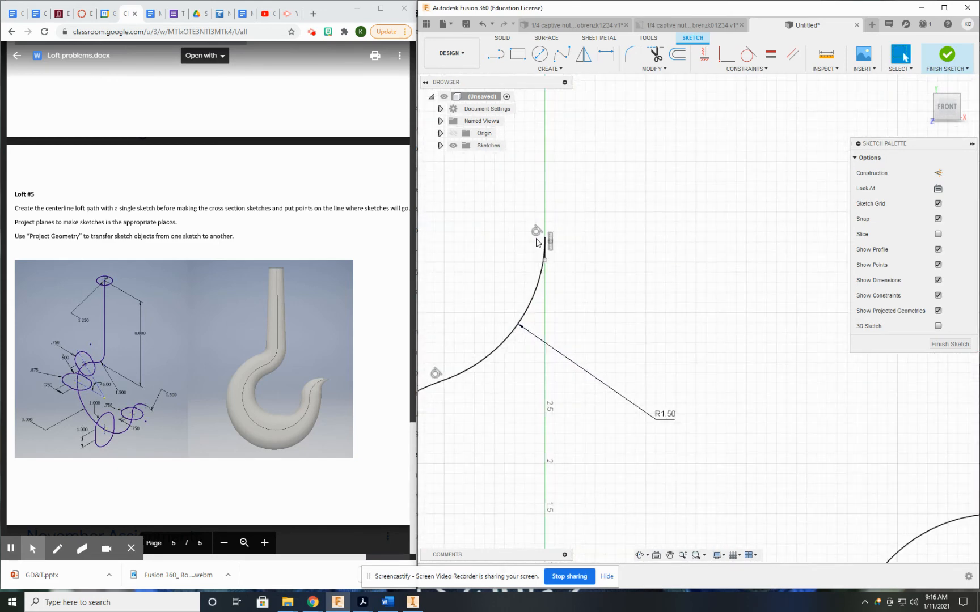
# Dimension the shank length 8.00 and tip arc R1.50, then finish the sketch.
pyautogui.moveTo(544, 244); pyautogui.dragTo(544, 118)
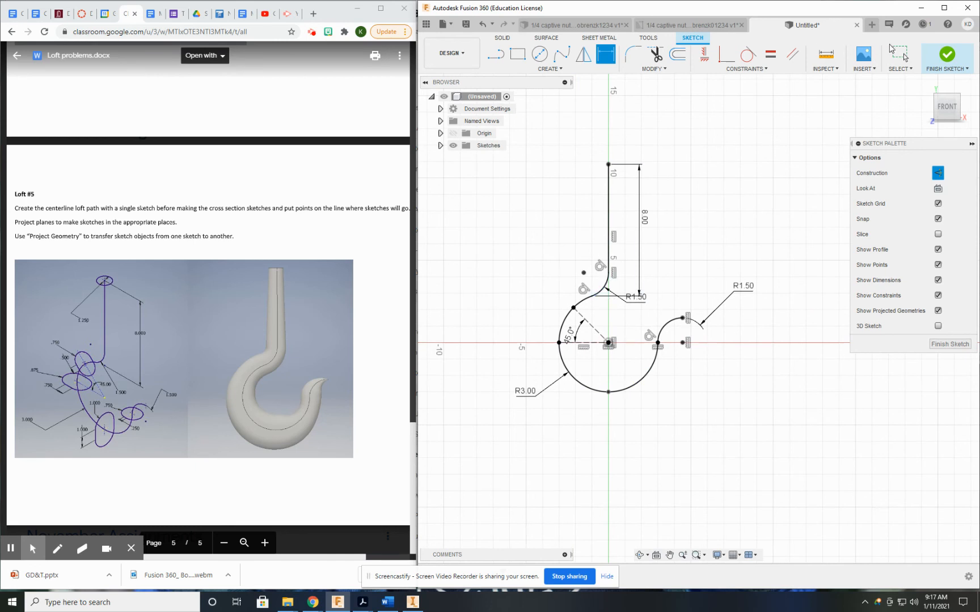
pyautogui.click(945, 57)
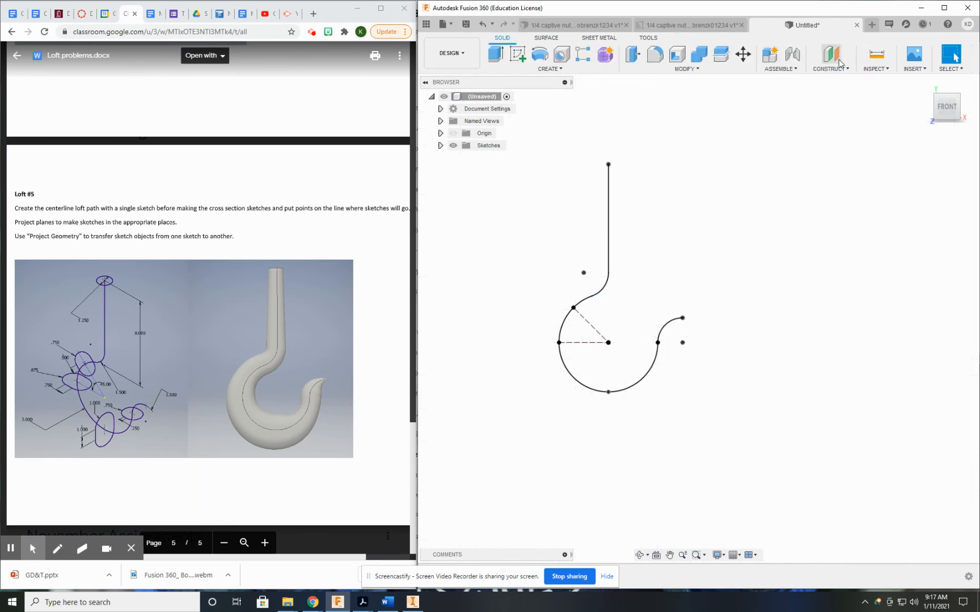
# Create a Plane Along Path on the centerline at the junction of the large and upper arcs.
pyautogui.click(830, 57)
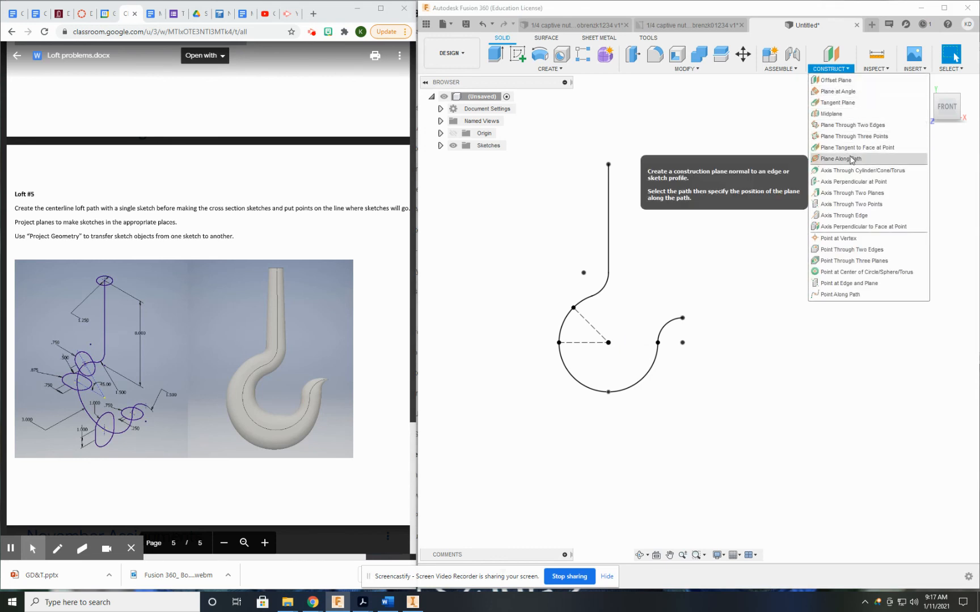
pyautogui.click(839, 157)
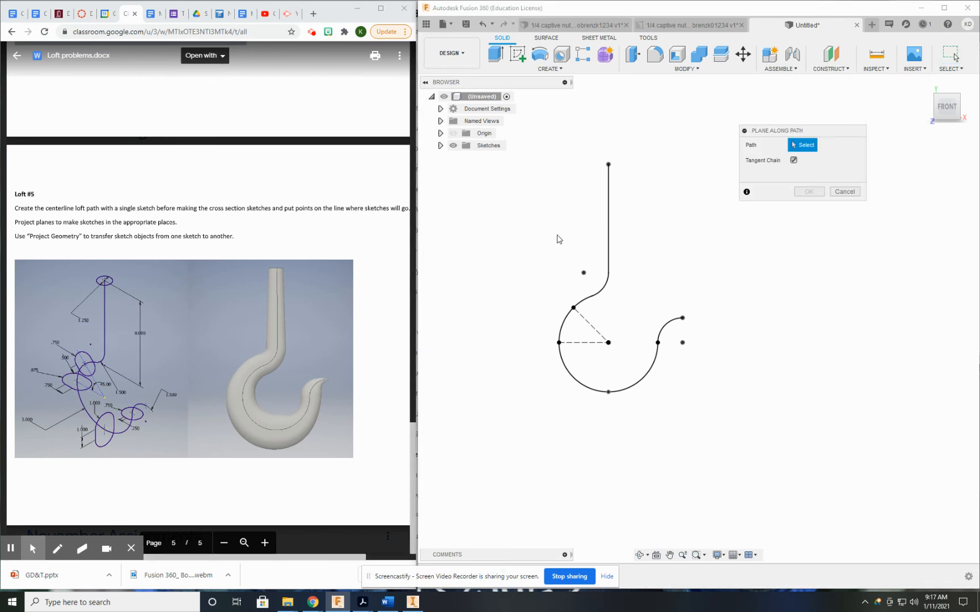
pyautogui.click(608, 250)
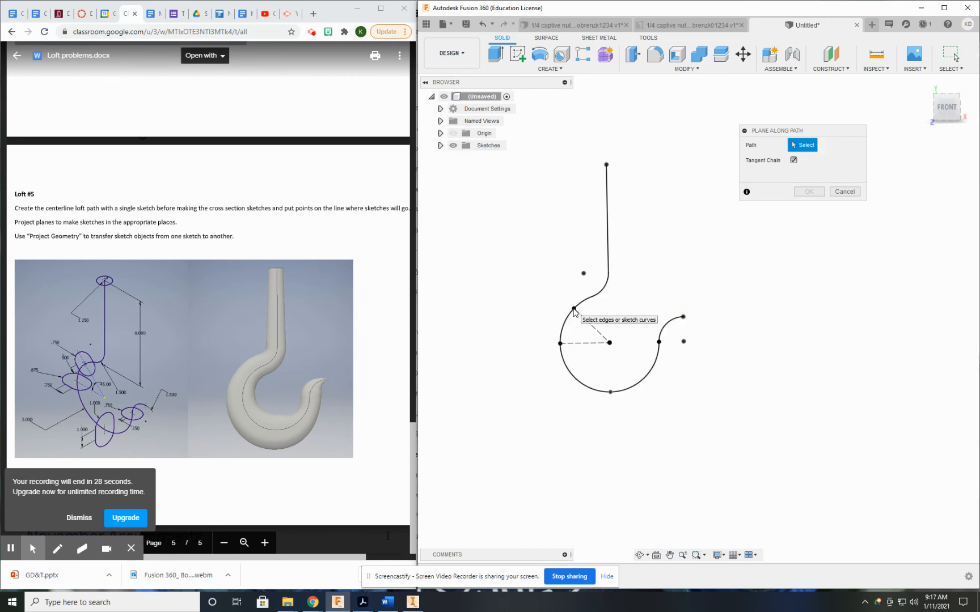
pyautogui.click(573, 310)
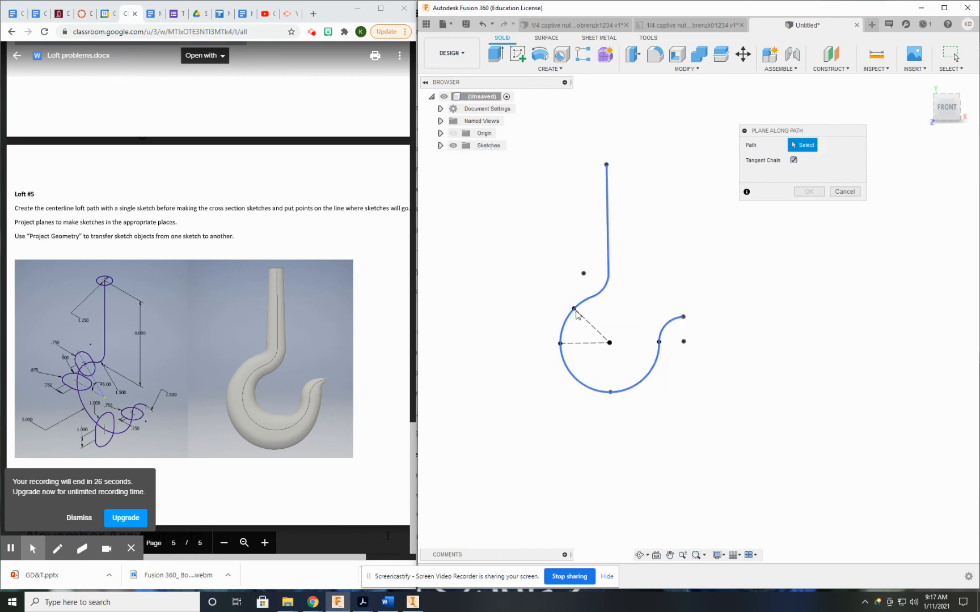
pyautogui.click(574, 309)
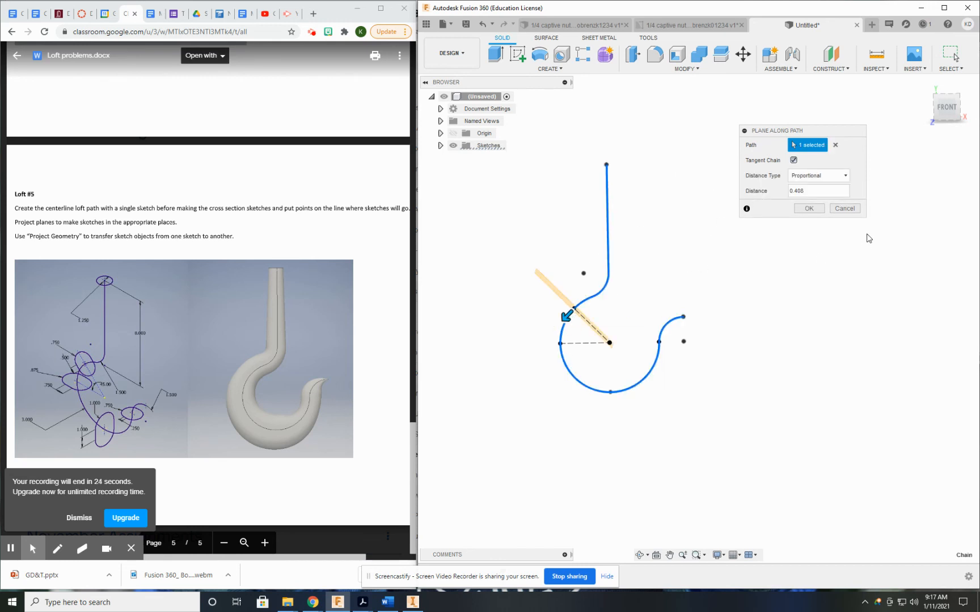
pyautogui.moveTo(577, 327)
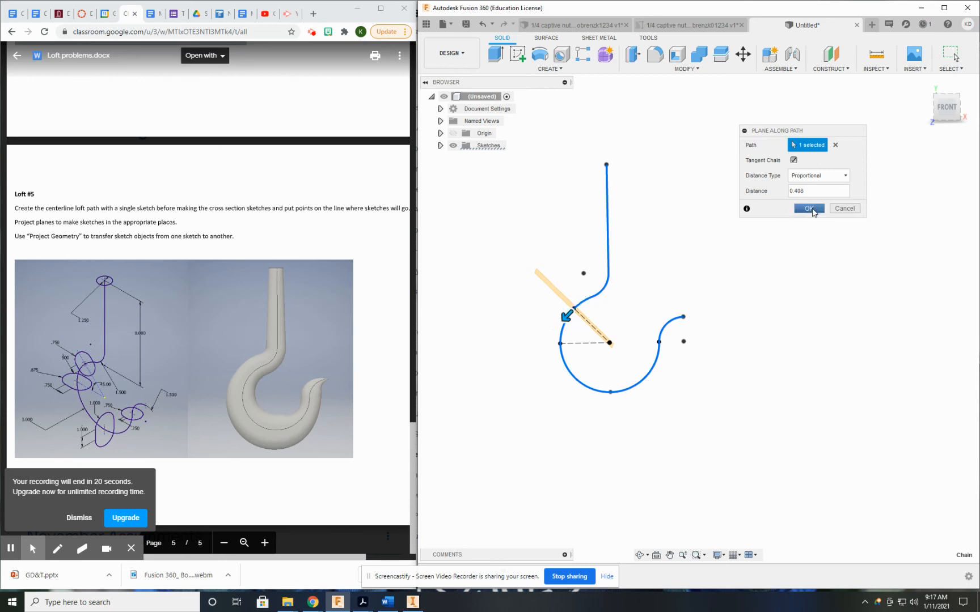
pyautogui.click(830, 58)
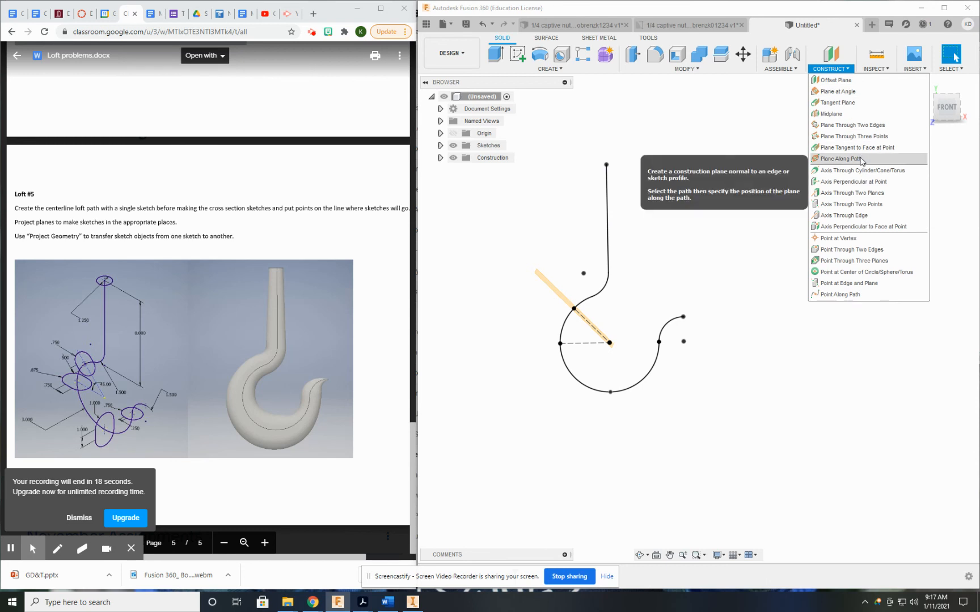
# Begin a second Plane Along Path using the hook centerline as the path.
pyautogui.click(842, 158)
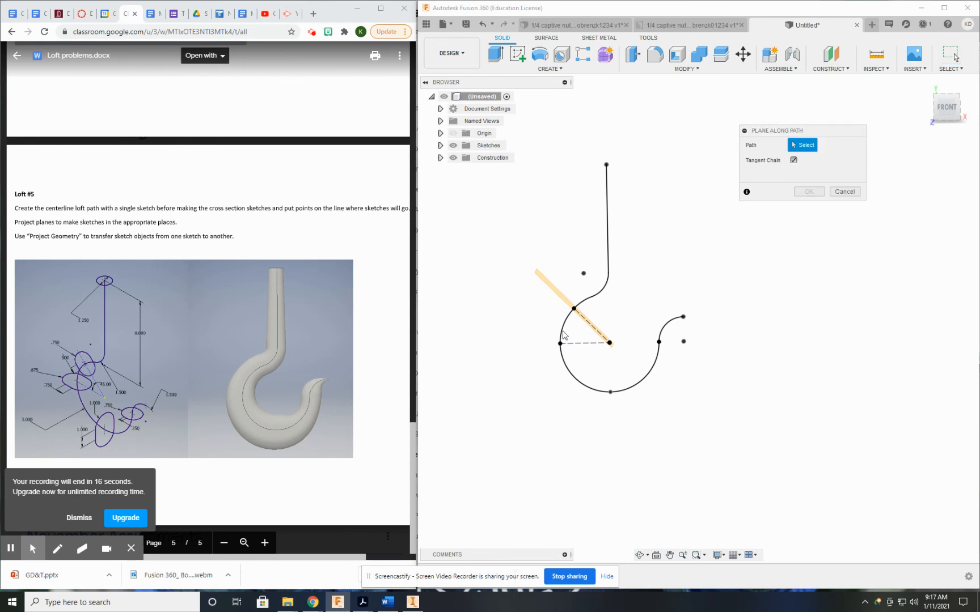
pyautogui.click(606, 281)
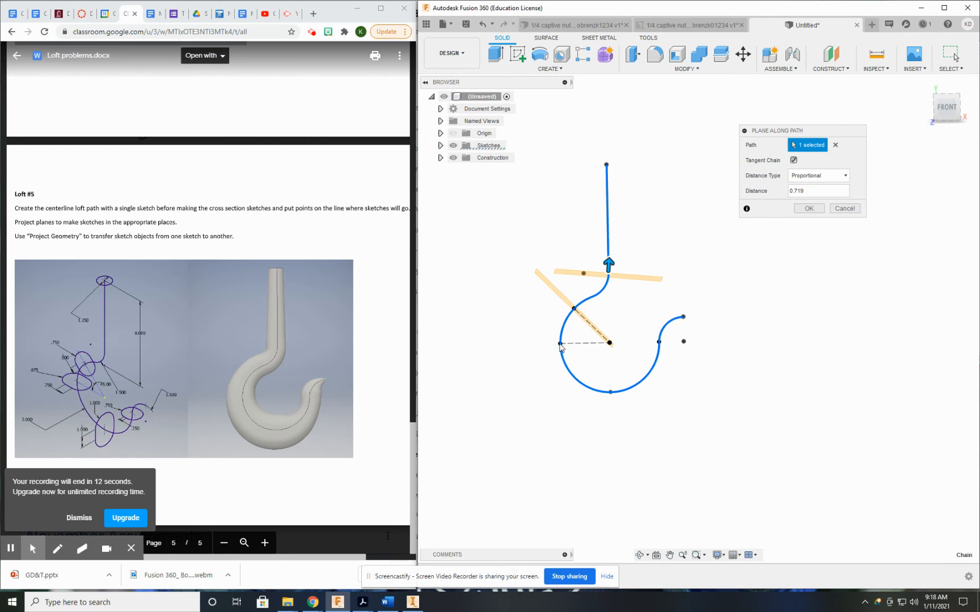
pyautogui.click(836, 145)
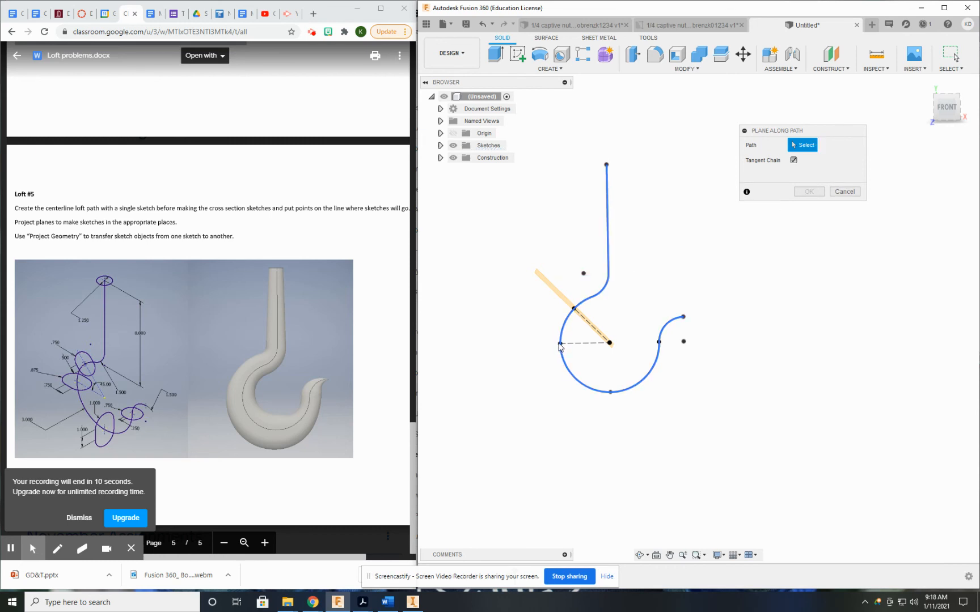